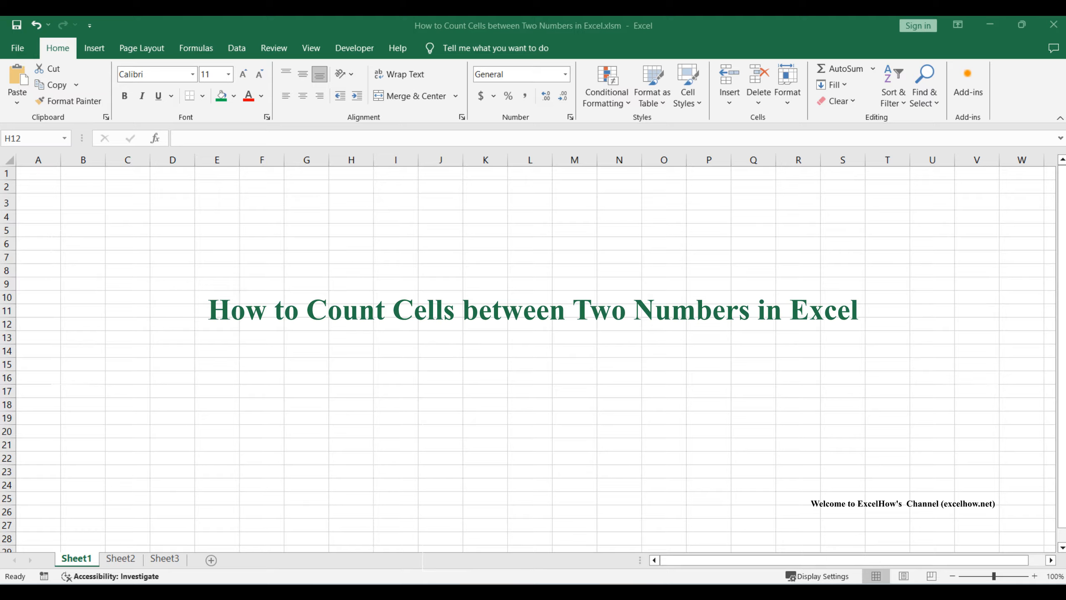
- Switch to Sheet2 with the Product/Sales table and counting notes
{"action": "left_click", "coordinate": [120, 559]}
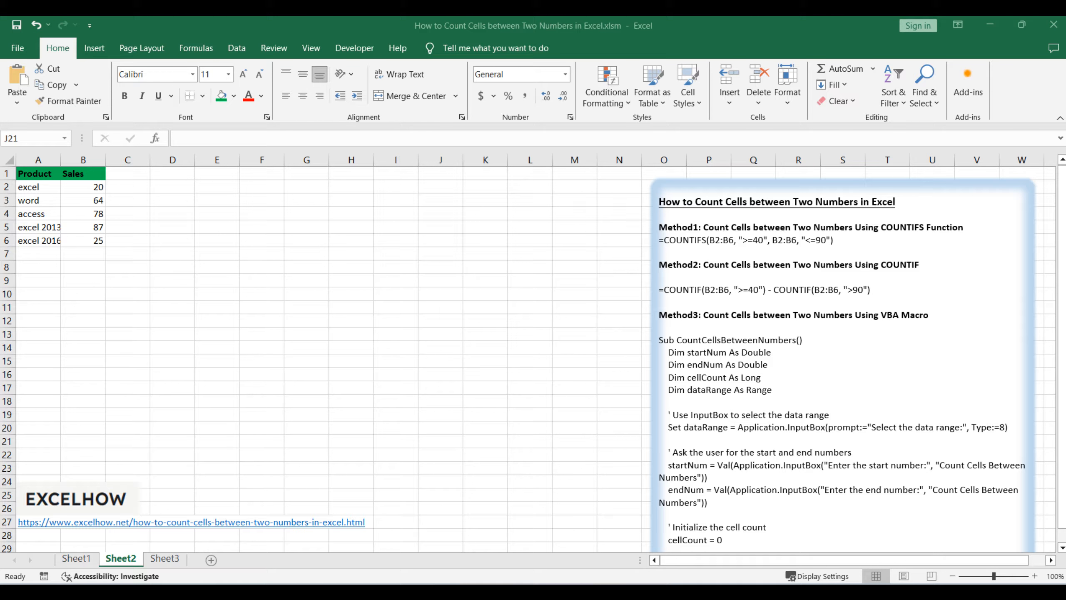
{"action": "left_click", "coordinate": [75, 559]}
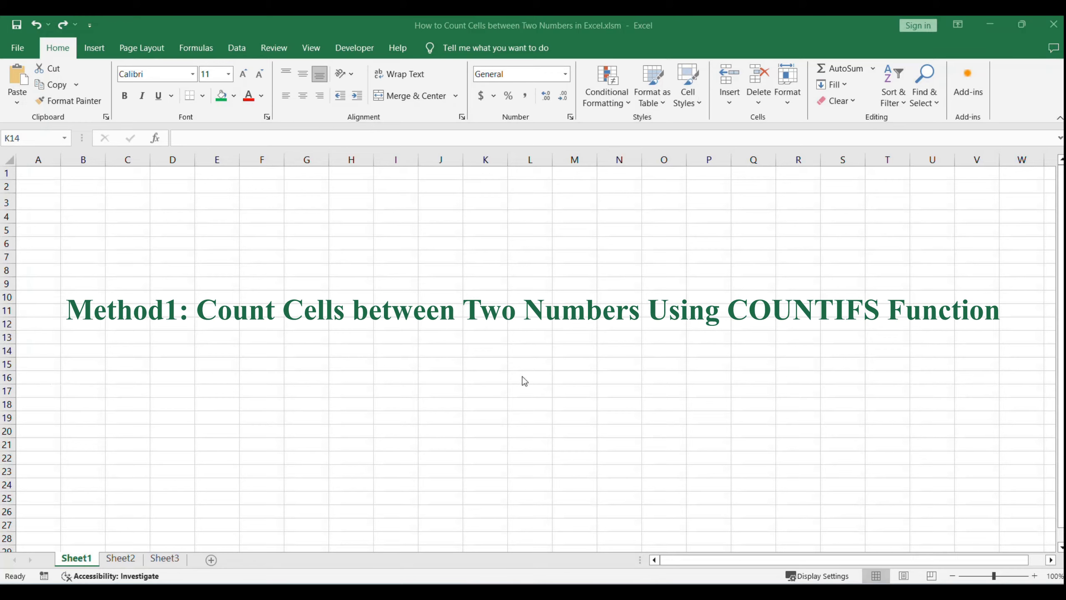
{"action": "left_click", "coordinate": [120, 558]}
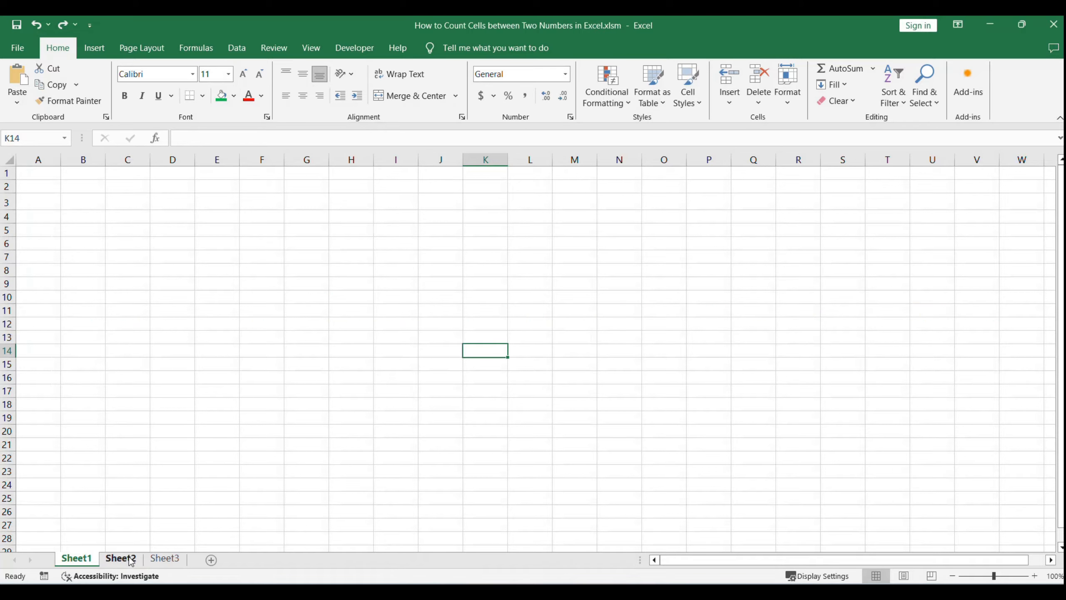
{"action": "left_click", "coordinate": [121, 558]}
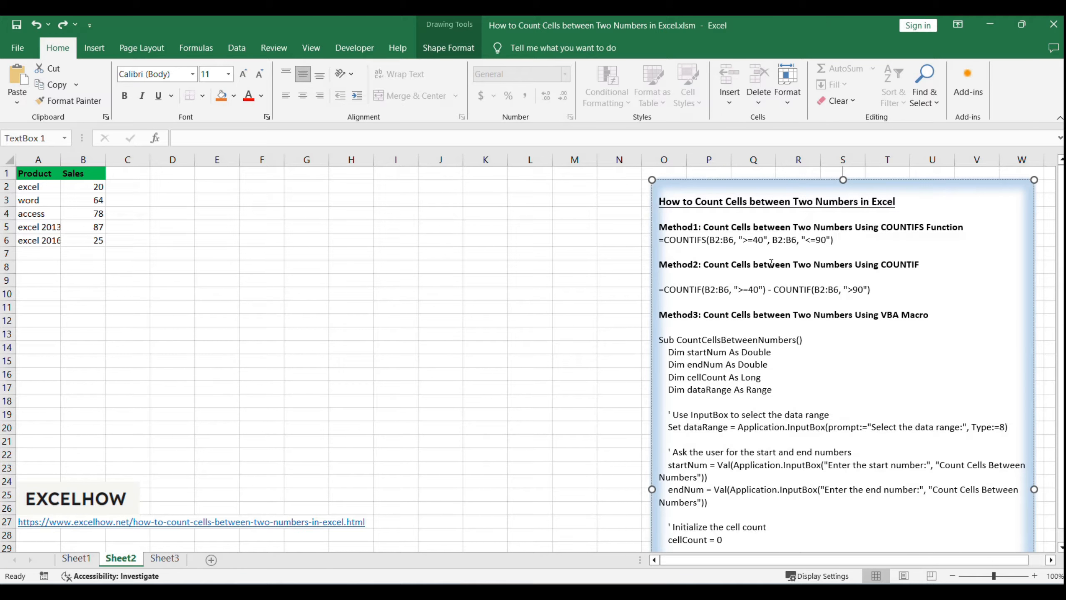
{"action": "left_click", "coordinate": [661, 277]}
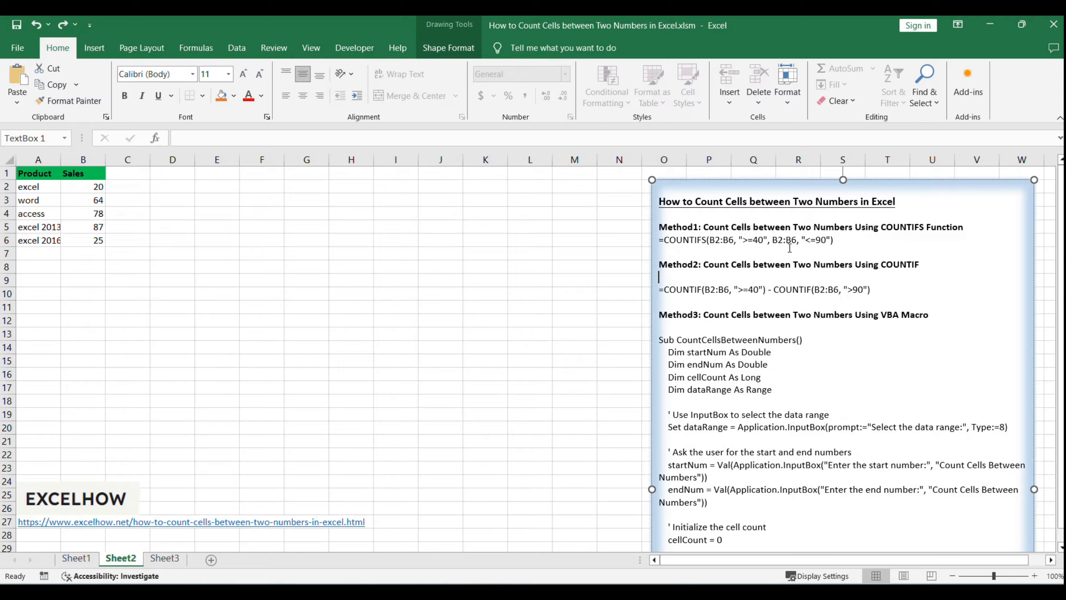
{"action": "mouse_move", "coordinate": [395, 242]}
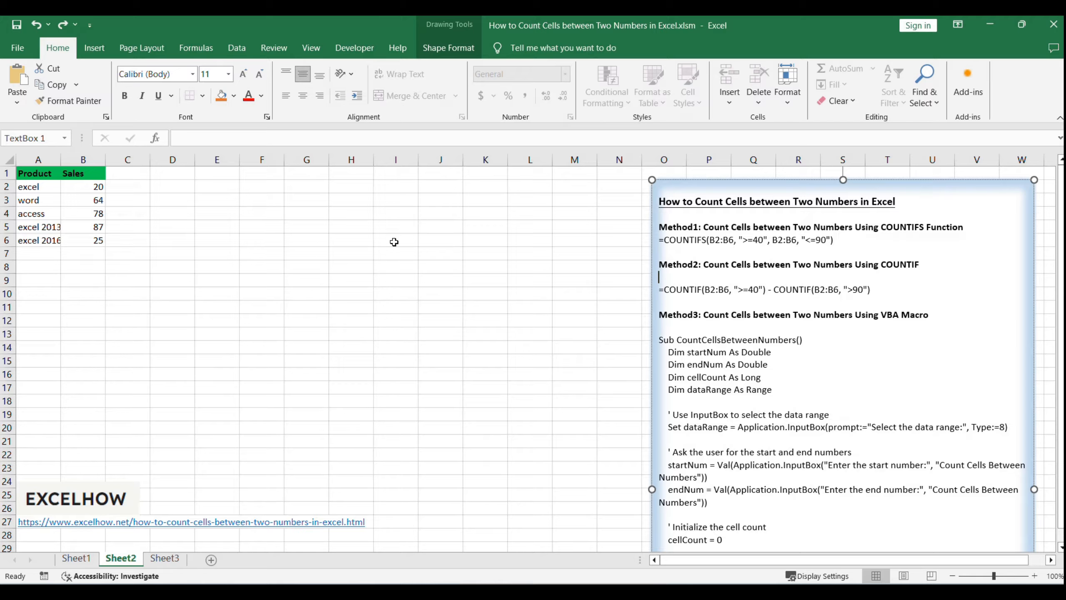
- Enter =COUNTIFS(B2:B6, ">=40", B2:B6, "<=90") in D2
{"action": "left_click", "coordinate": [172, 187]}
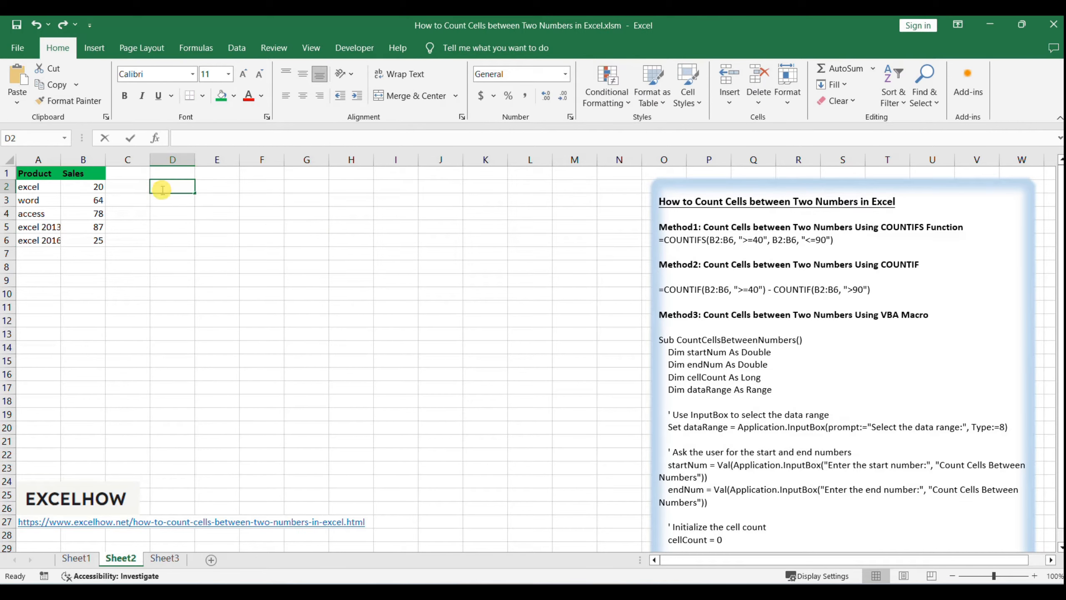
{"action": "type", "text": "=COUNTIFS(B2:B6, \">=40\", B2:B6, \"<=90\")"}
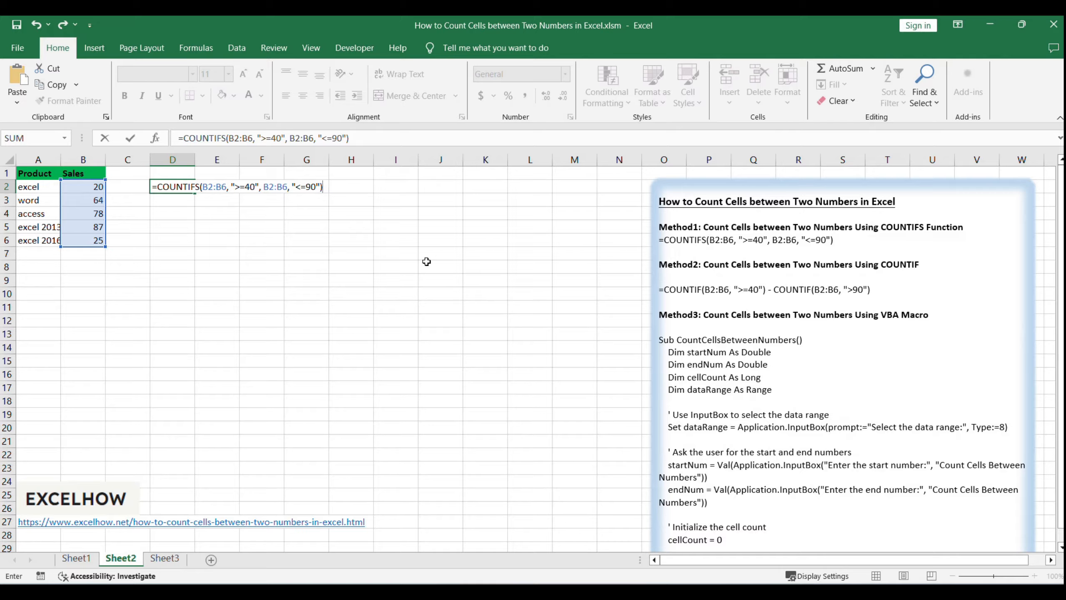
{"action": "mouse_move", "coordinate": [445, 250]}
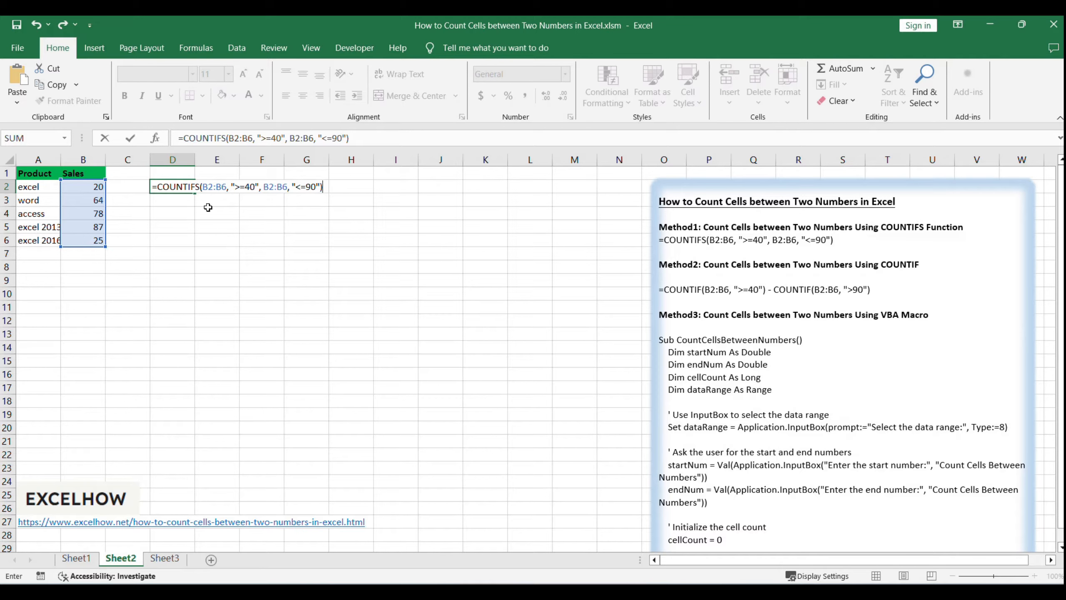
{"action": "left_click", "coordinate": [178, 186]}
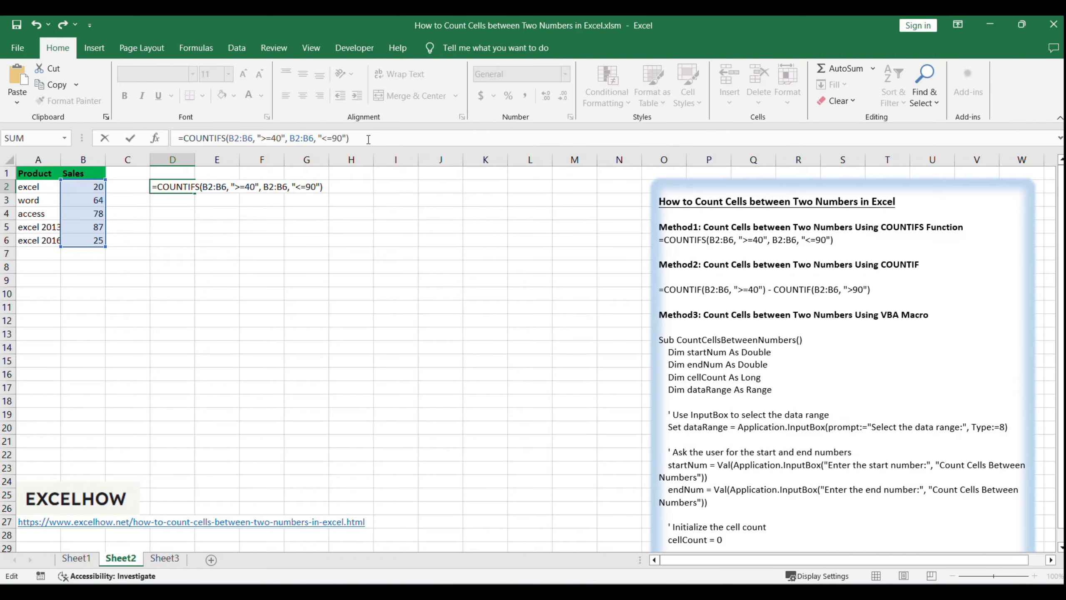
{"action": "key", "text": "Enter"}
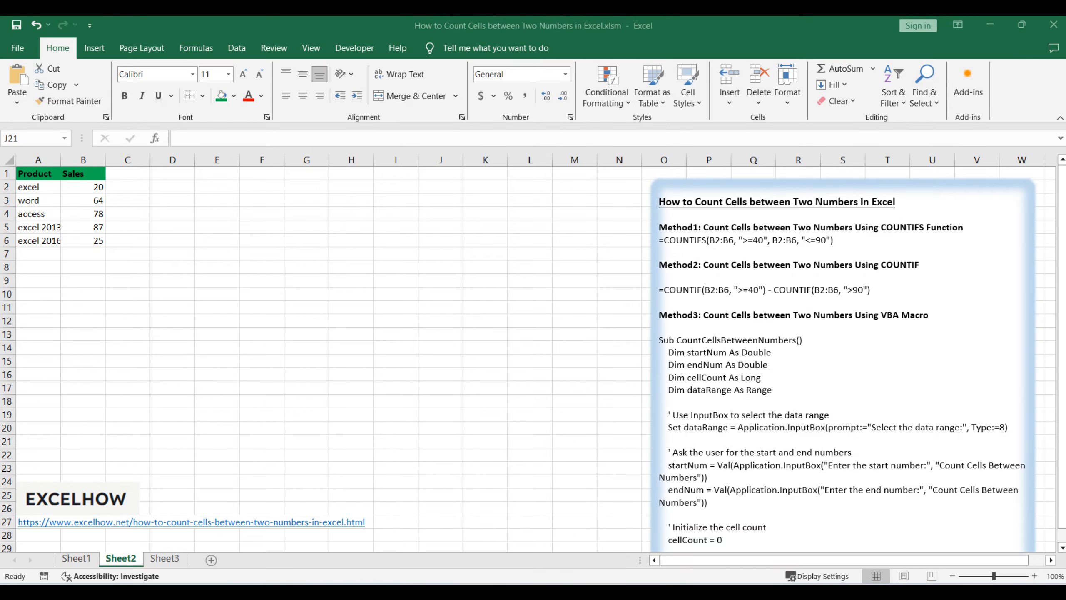
- Enter =COUNTIF(B2:B6, ">=40") - COUNTIF(B2:B6, ">90") in E2, returning 3
{"action": "left_click", "coordinate": [76, 558]}
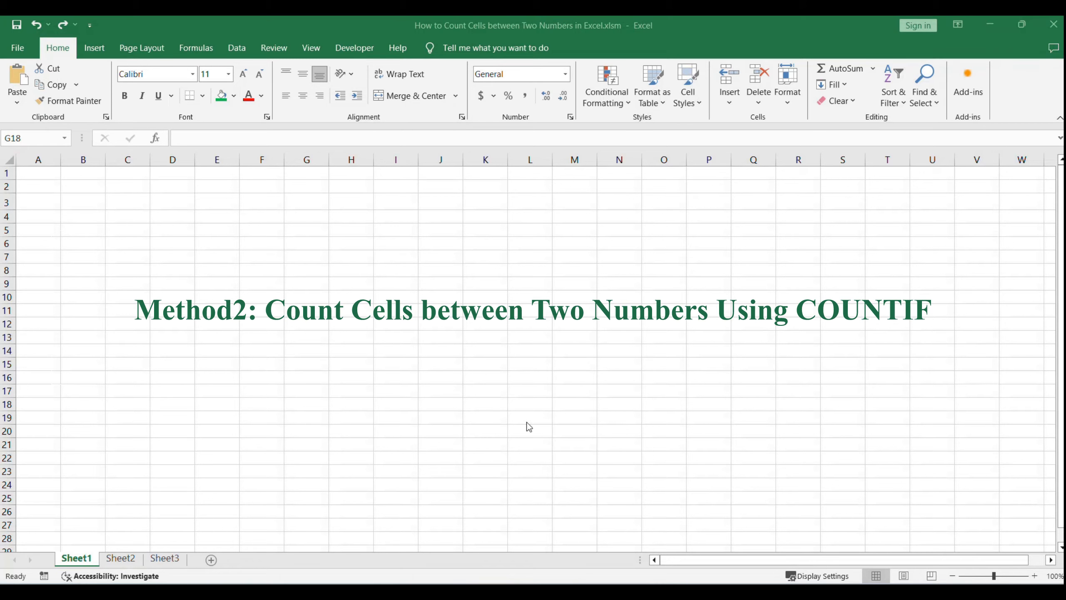
{"action": "left_click", "coordinate": [120, 558]}
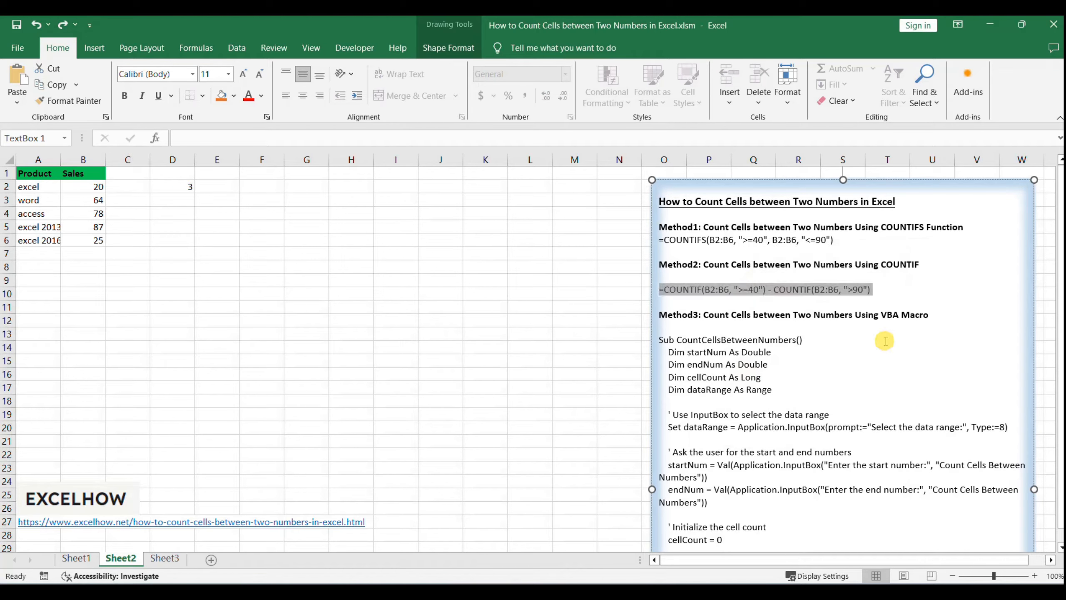
{"action": "left_click", "coordinate": [875, 290]}
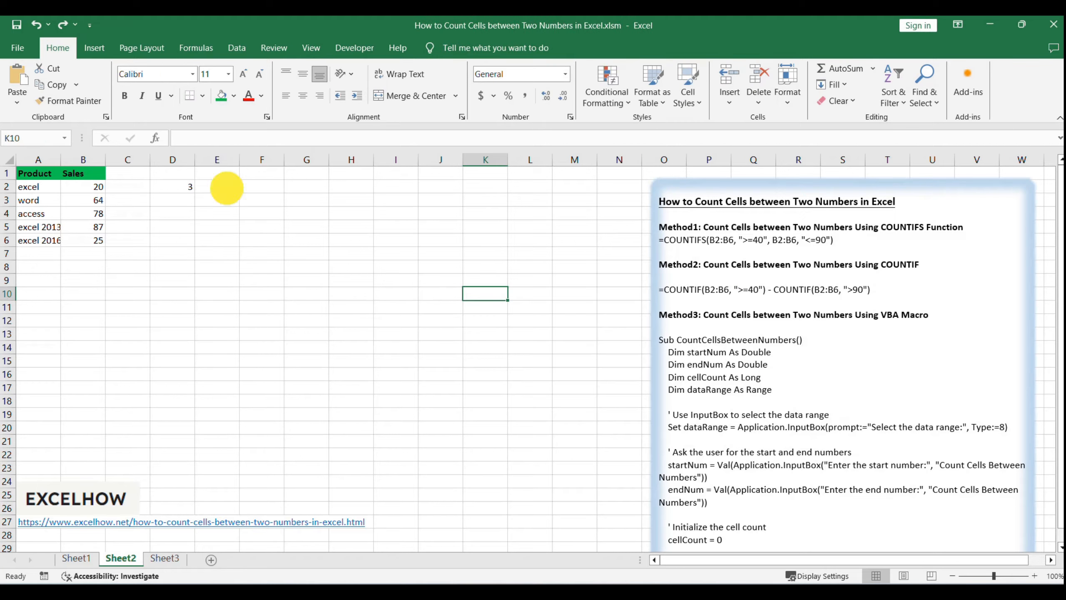
{"action": "type", "text": "=COUNTIF(B2:B6, \">=40\") - COUNTIF(B2:B6, \">90\")"}
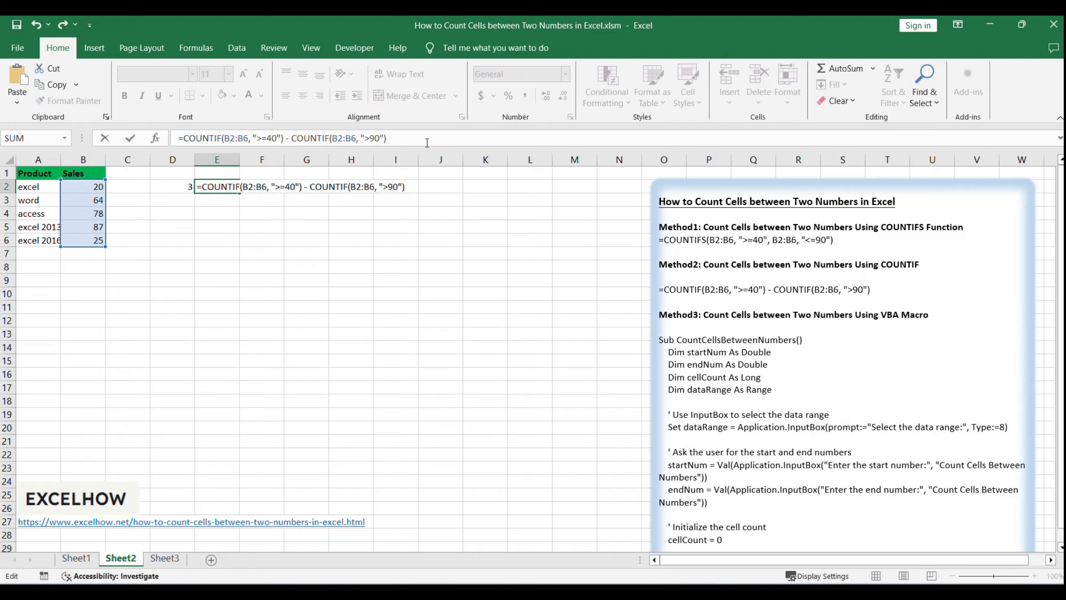
{"action": "key", "text": "Enter"}
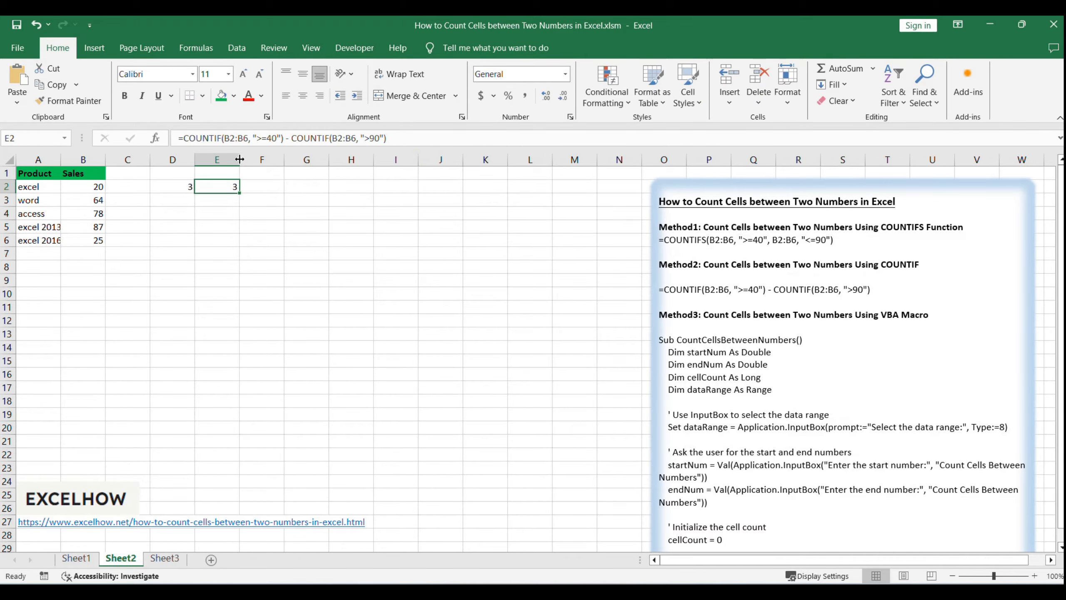
- Recheck the E2 formula and move on to the Method 3 VBA notes
{"action": "double_click", "coordinate": [217, 186]}
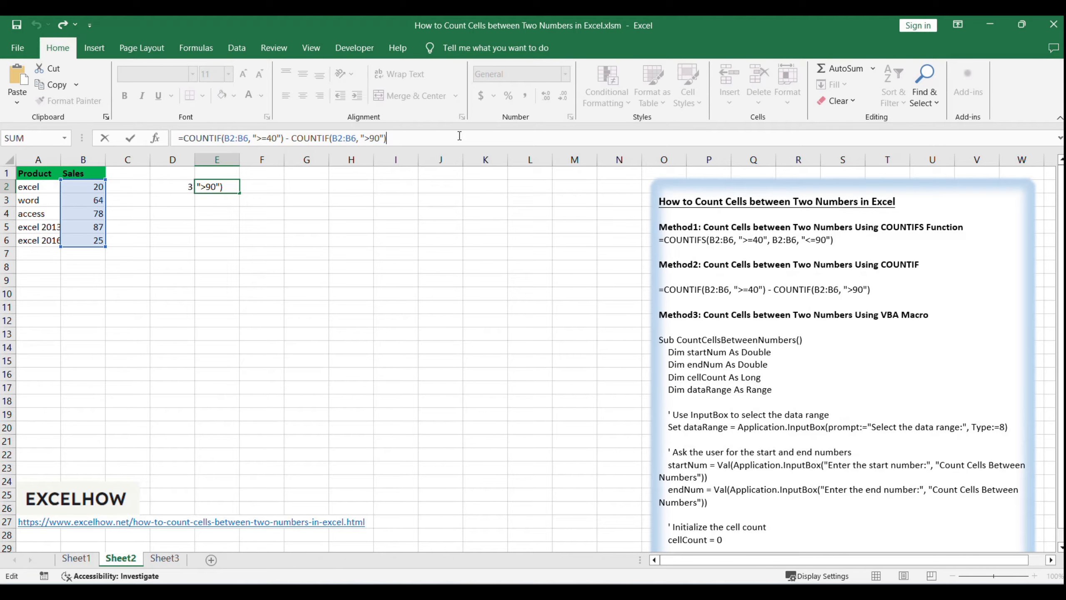
{"action": "key", "text": "Enter"}
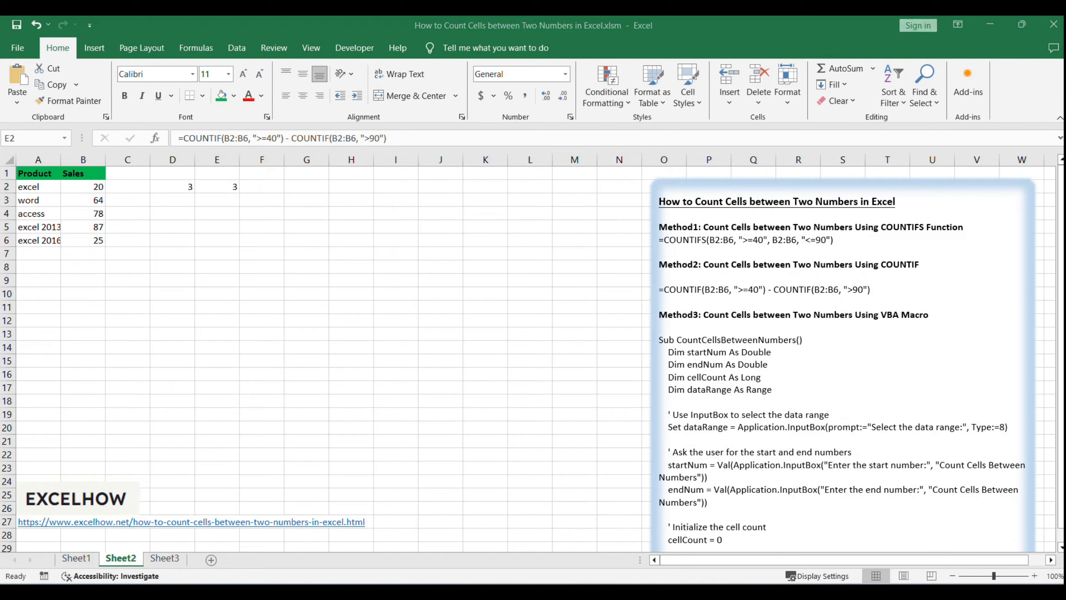
{"action": "left_click", "coordinate": [76, 558]}
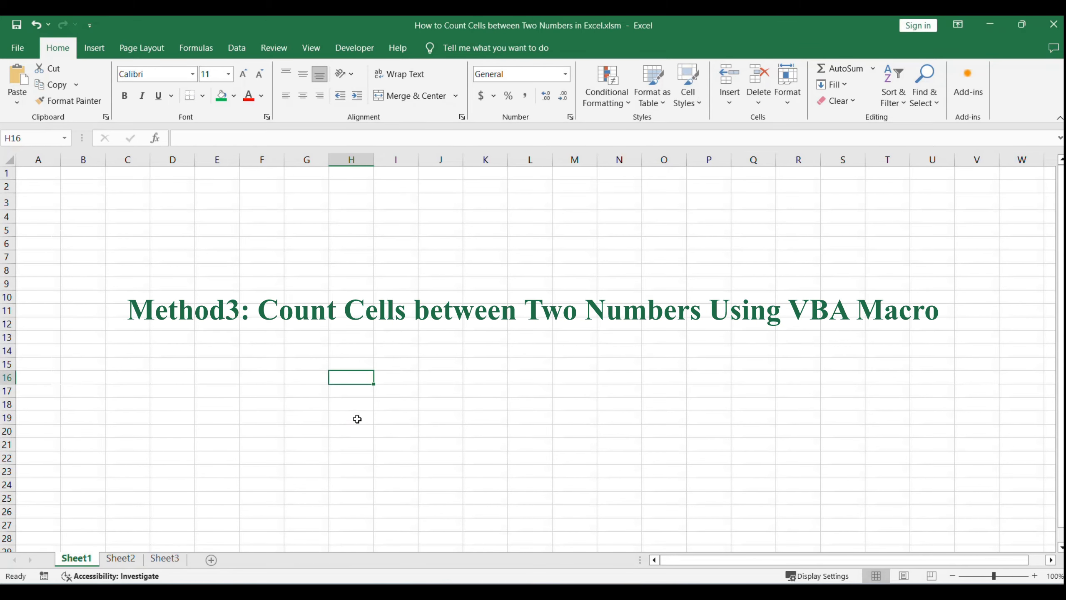
{"action": "left_click", "coordinate": [120, 558]}
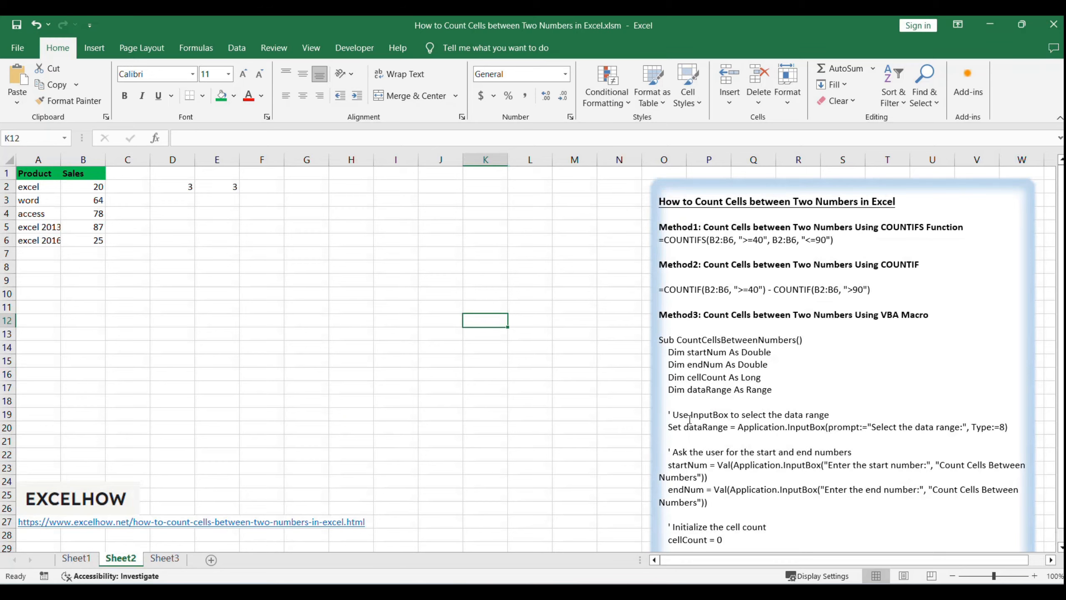
{"action": "left_click", "coordinate": [865, 371]}
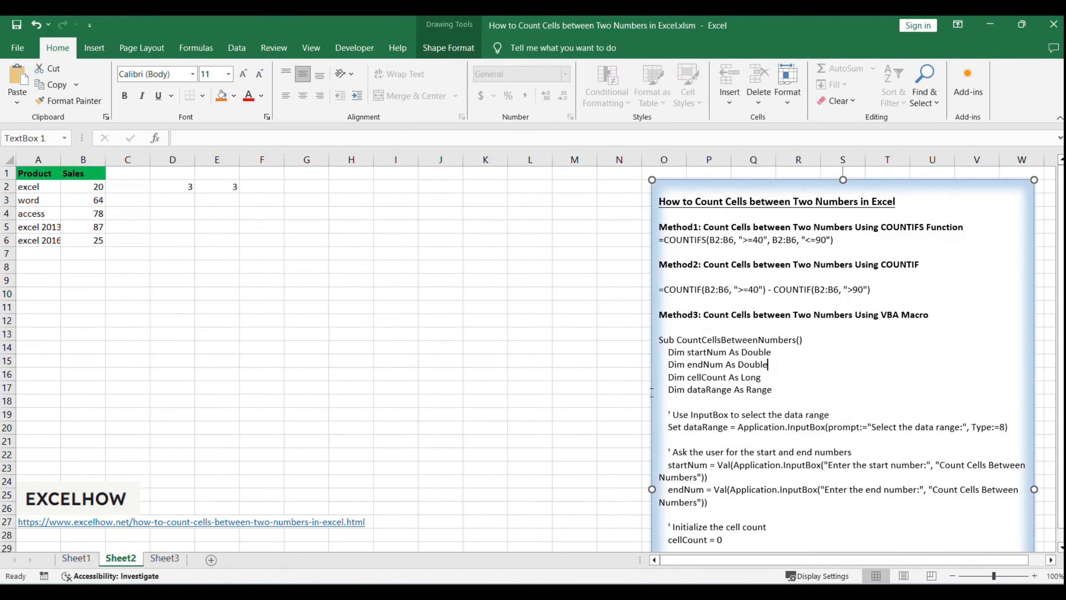
{"action": "left_click", "coordinate": [407, 361]}
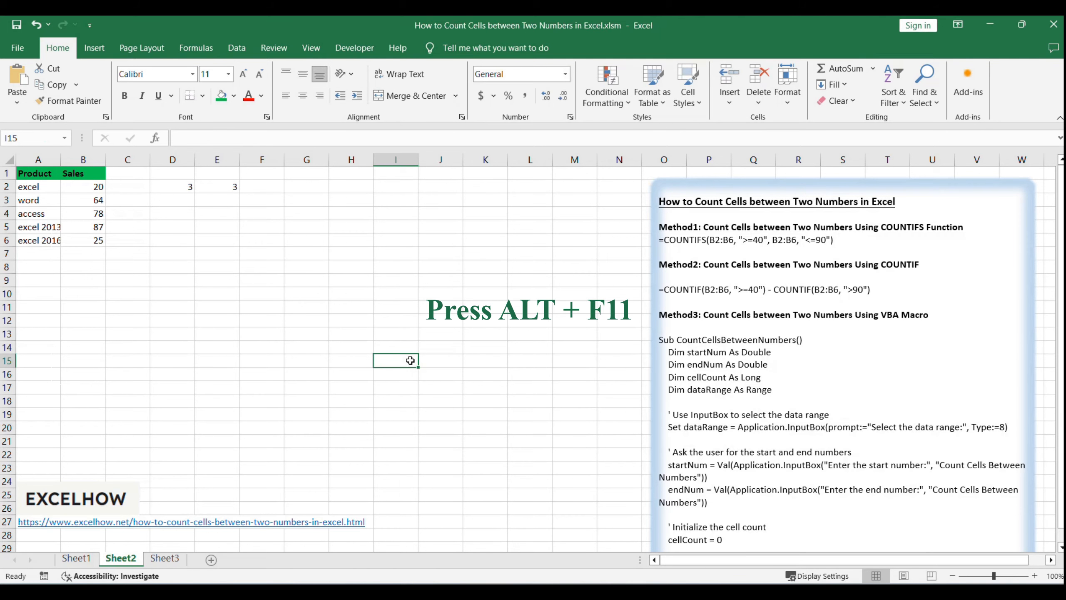
- Insert Module1 with the CountCellsBetweenNumbers macro via the VBA editor and return to Sheet2
{"action": "key", "text": "alt+f11"}
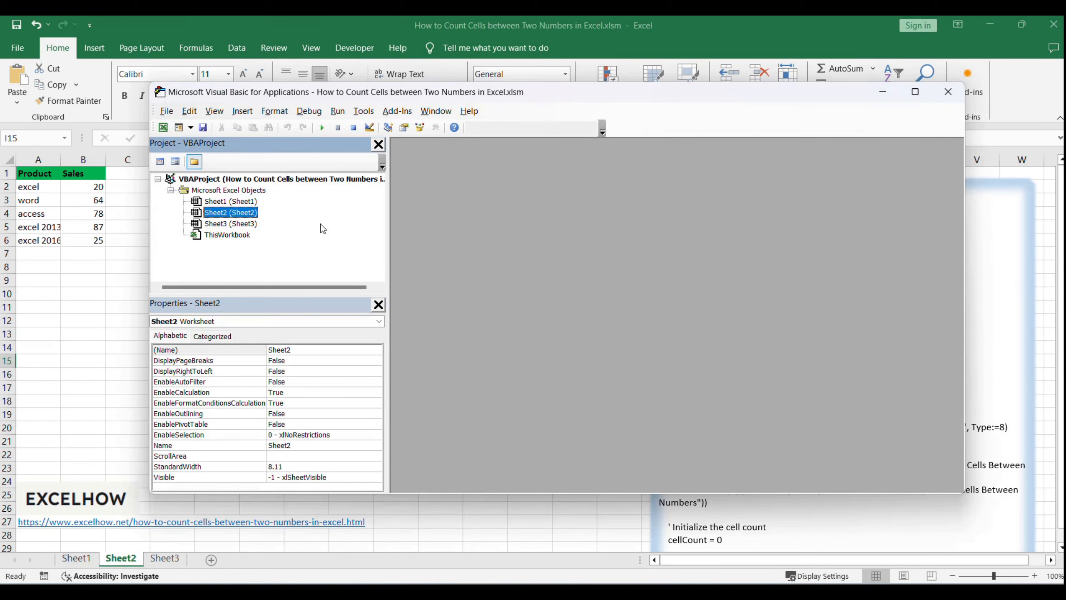
{"action": "right_click", "coordinate": [230, 213]}
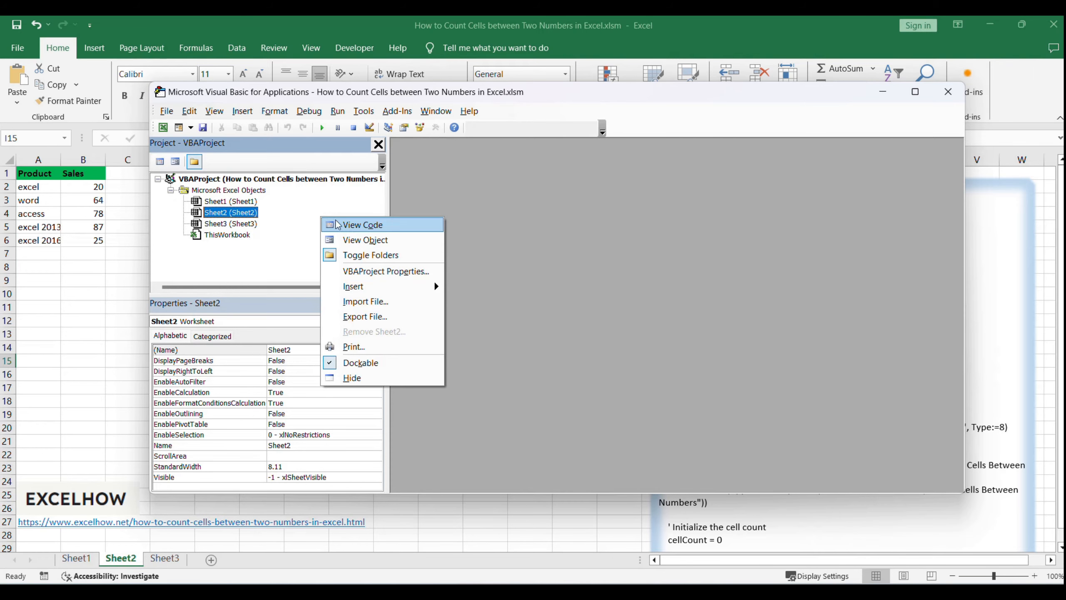
{"action": "mouse_move", "coordinate": [372, 287]}
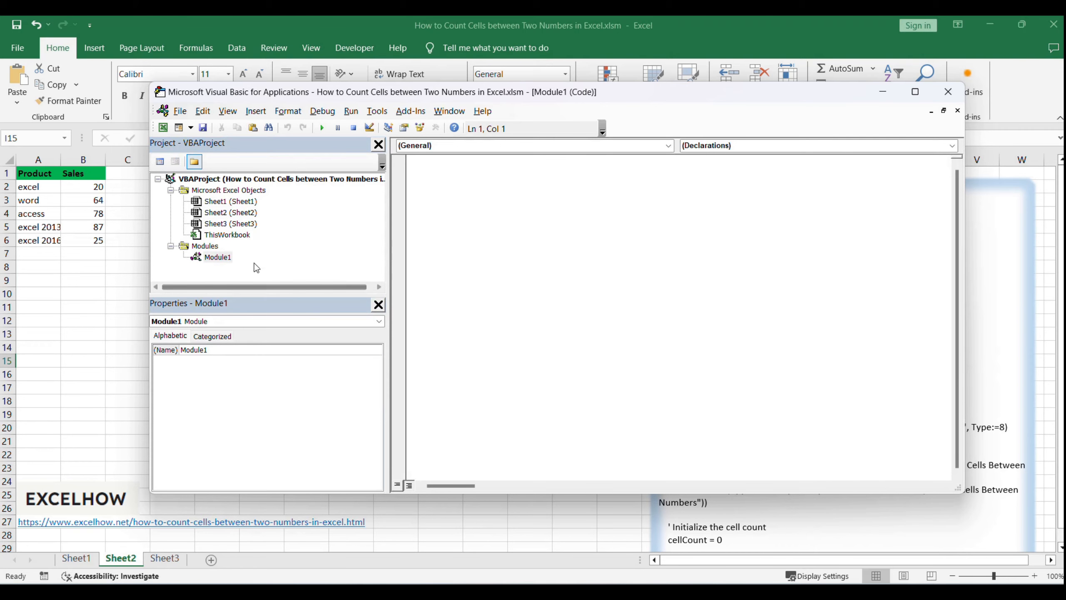
{"action": "left_click", "coordinate": [510, 264]}
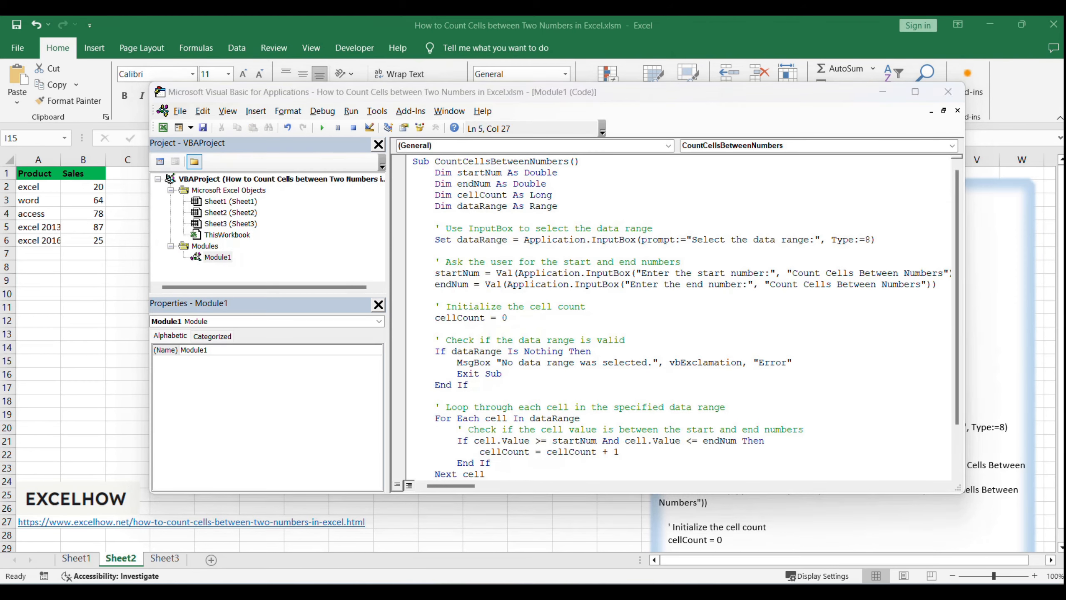
{"action": "left_click", "coordinate": [310, 47]}
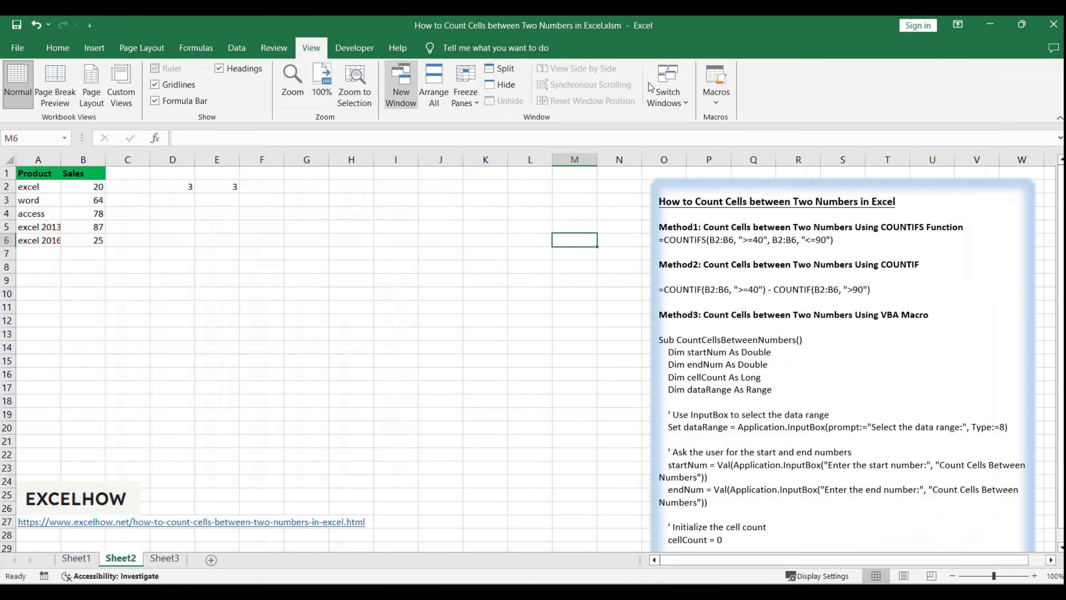
- Run CountCellsBetweenNumbers from the View Macros list
{"action": "left_click", "coordinate": [717, 84]}
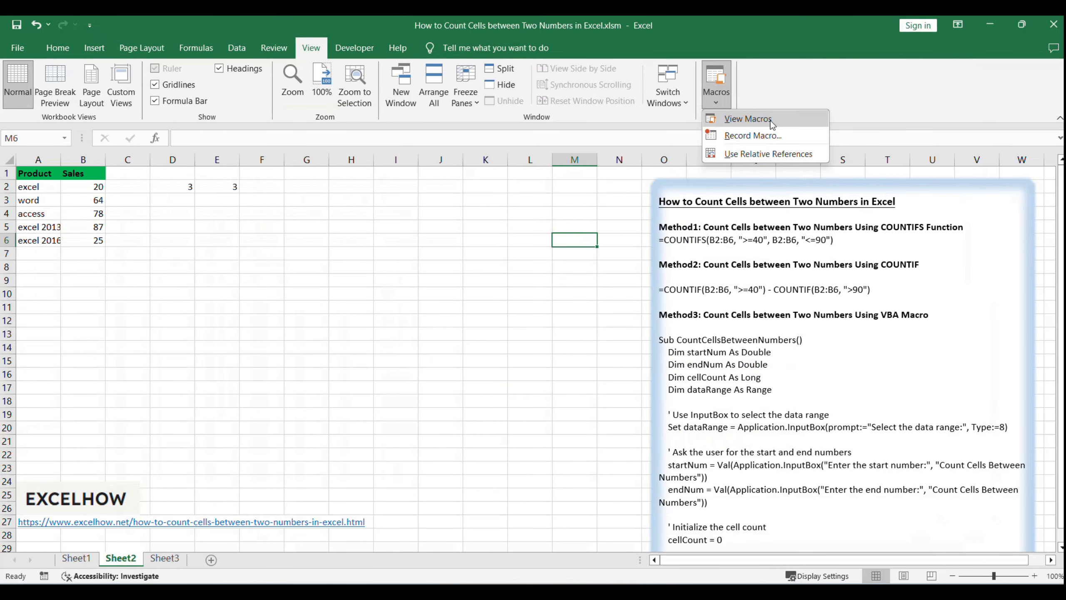
{"action": "left_click", "coordinate": [748, 118]}
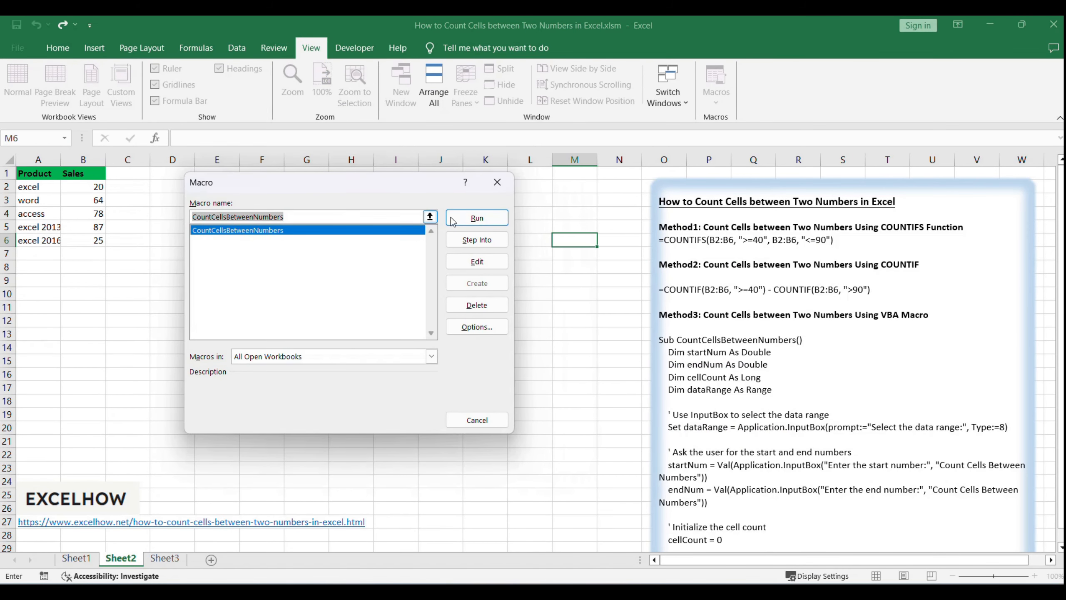
{"action": "left_click", "coordinate": [477, 218]}
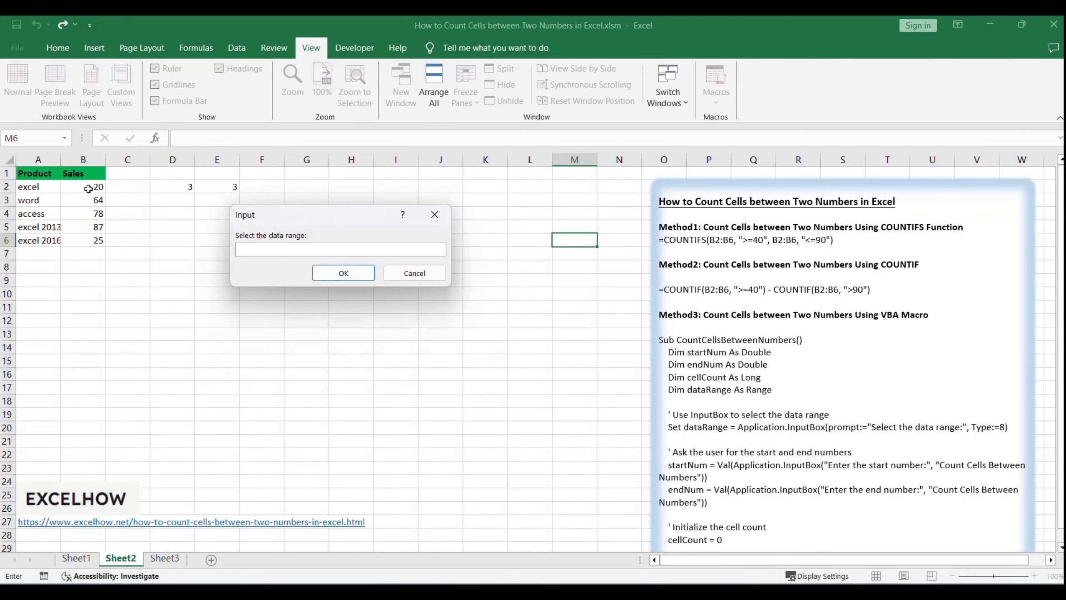
- Supply B2:B6 as the range, 40 as start and 90 as end to the macro prompts
{"action": "left_click_drag", "start_coordinate": [84, 187], "coordinate": [84, 240]}
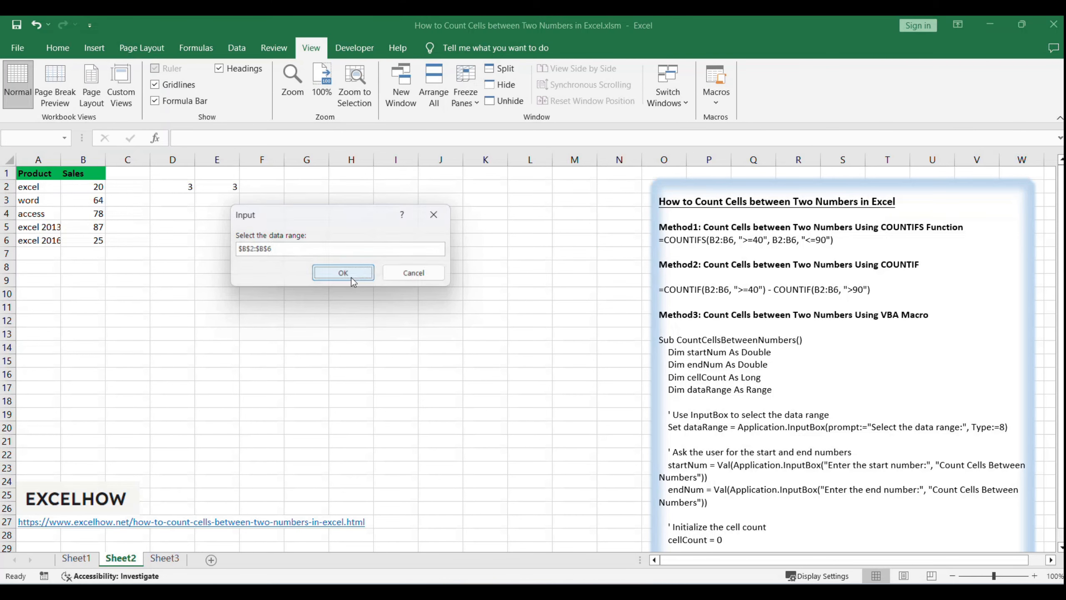
{"action": "left_click", "coordinate": [343, 272]}
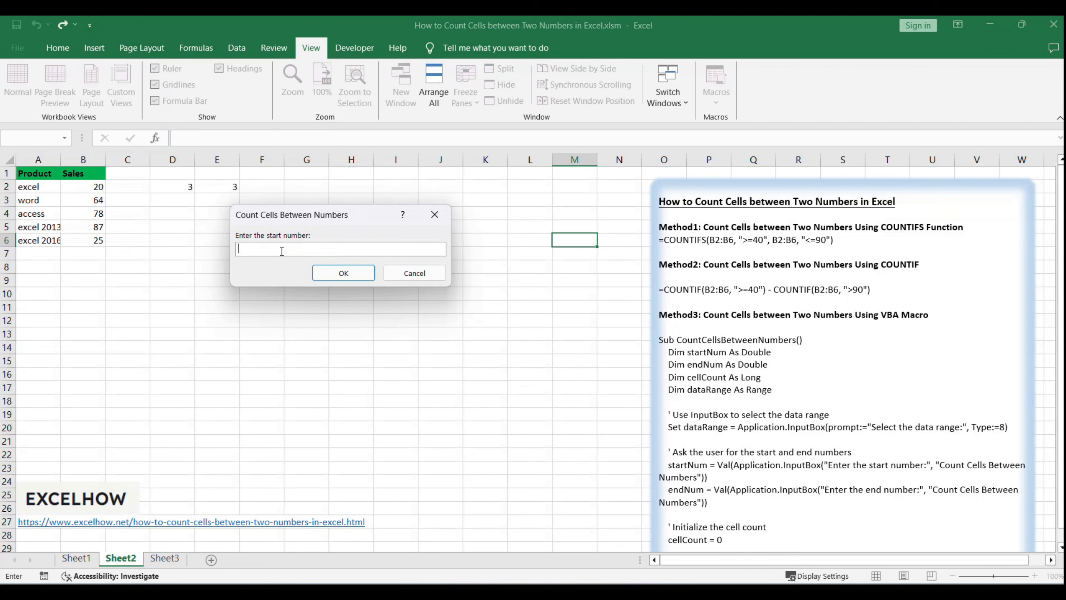
{"action": "type", "text": "40"}
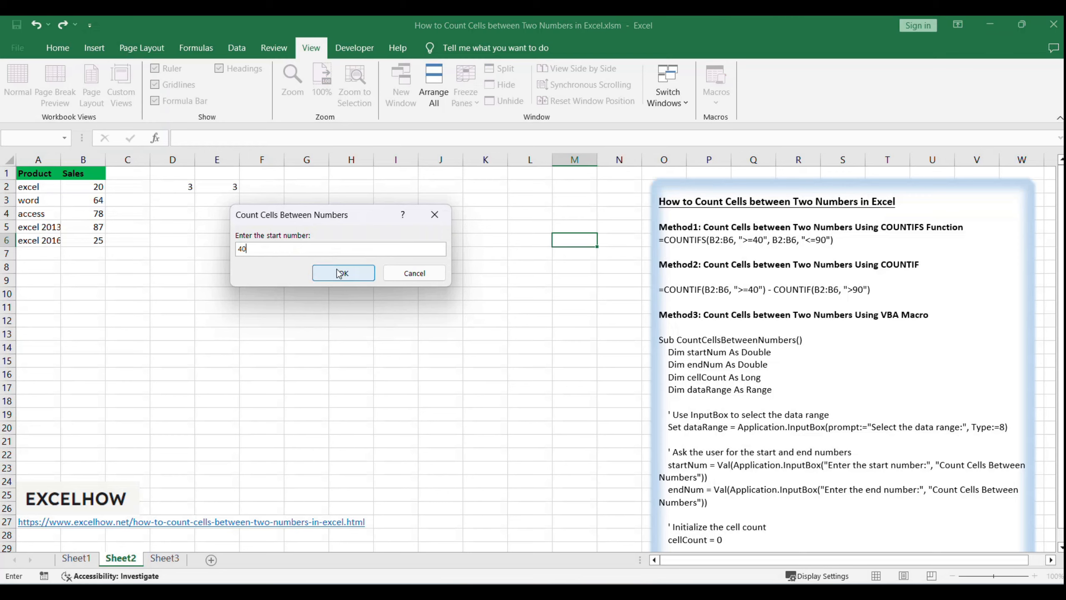
{"action": "left_click", "coordinate": [343, 274]}
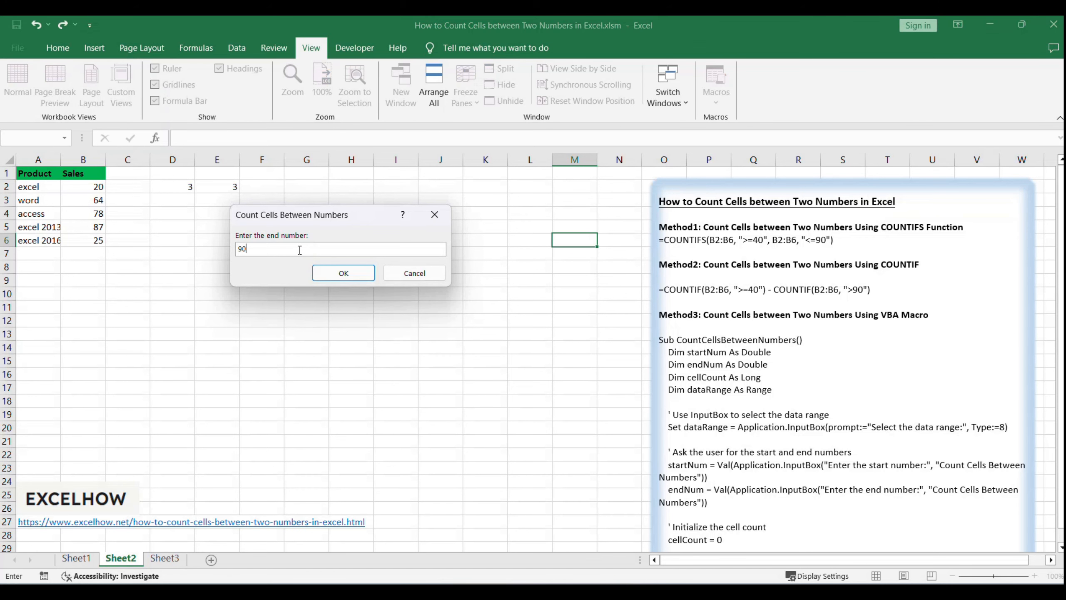
{"action": "mouse_move", "coordinate": [359, 288]}
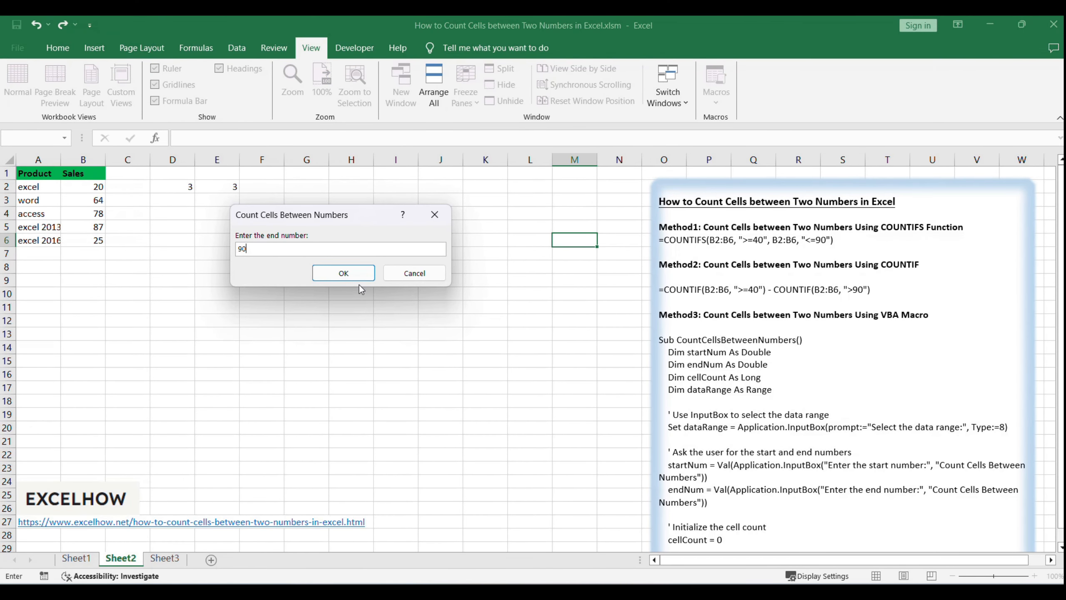
{"action": "mouse_move", "coordinate": [344, 292]}
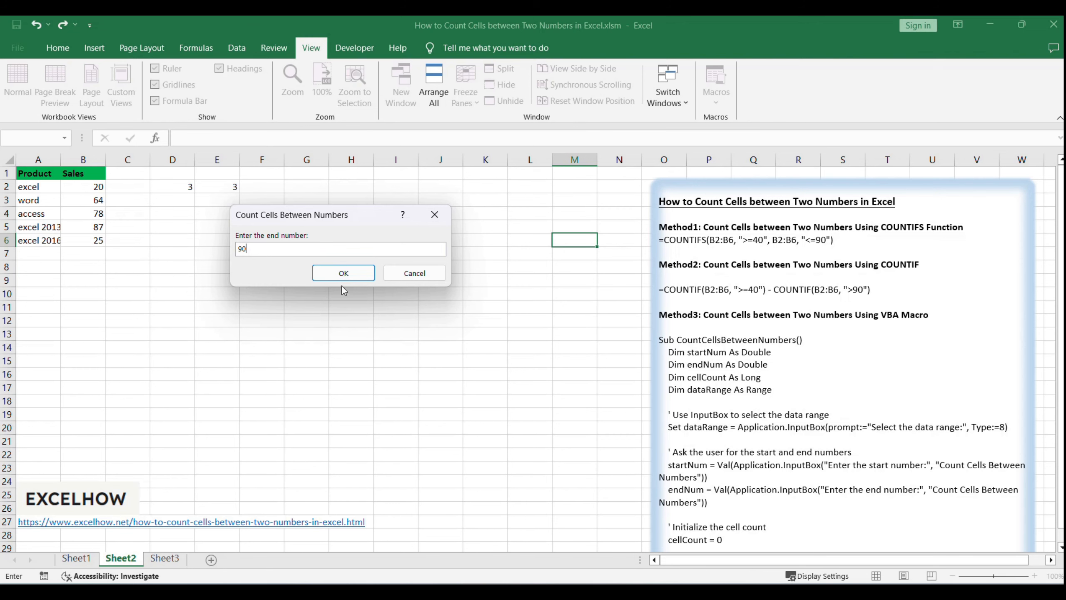
{"action": "left_click", "coordinate": [344, 273]}
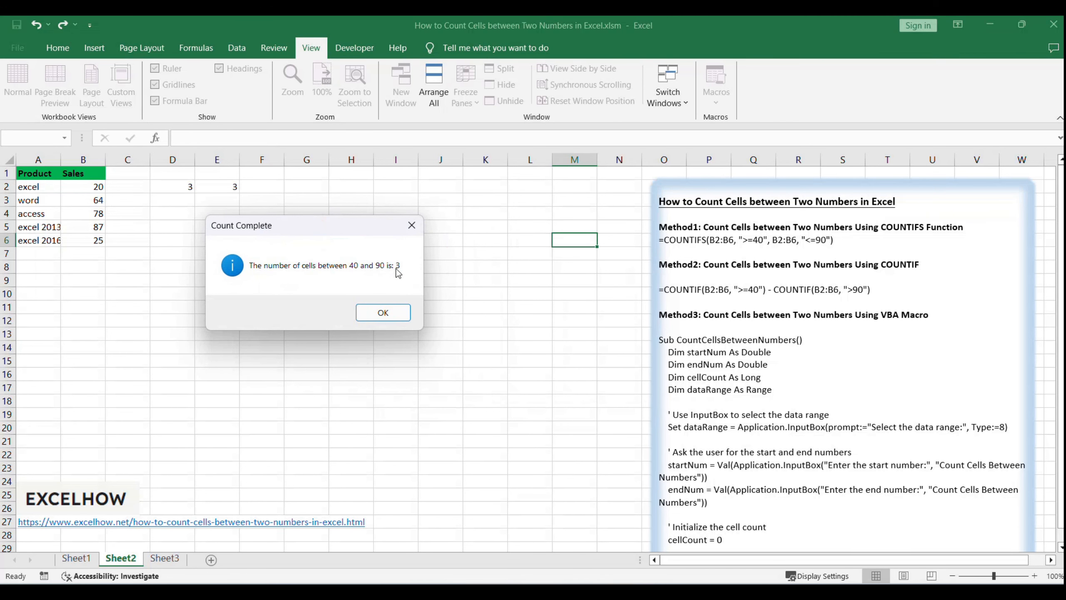
{"action": "mouse_move", "coordinate": [396, 273]}
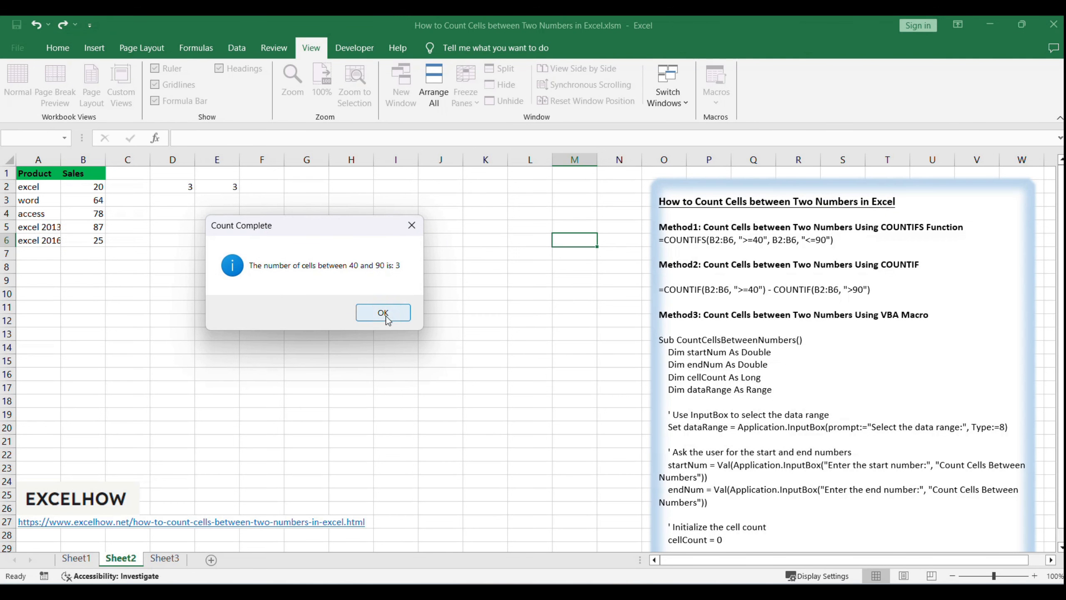
- Dismiss the Count Complete message reporting 3 cells between 40 and 90
{"action": "left_click", "coordinate": [382, 312]}
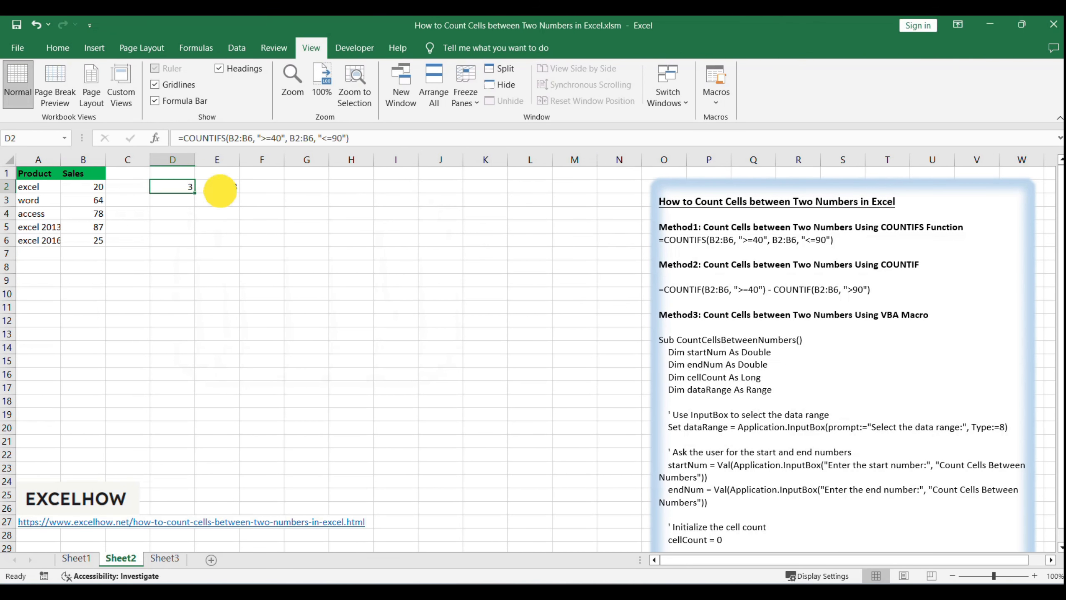